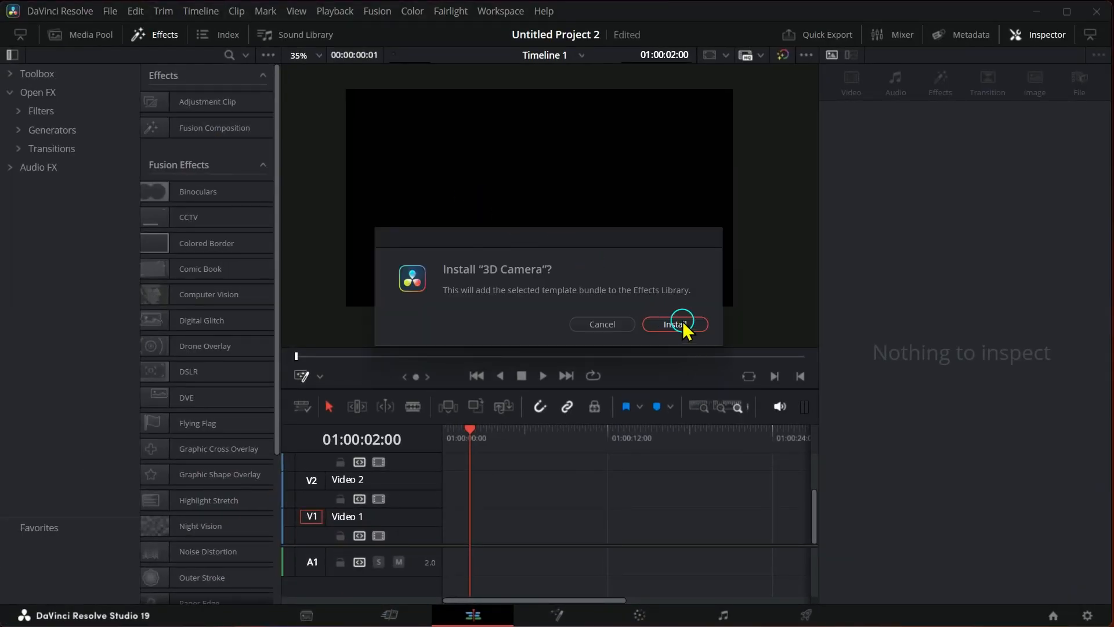
Confirm installing the 3D Camera template bundle into the Effects Library
left_click(673, 324)
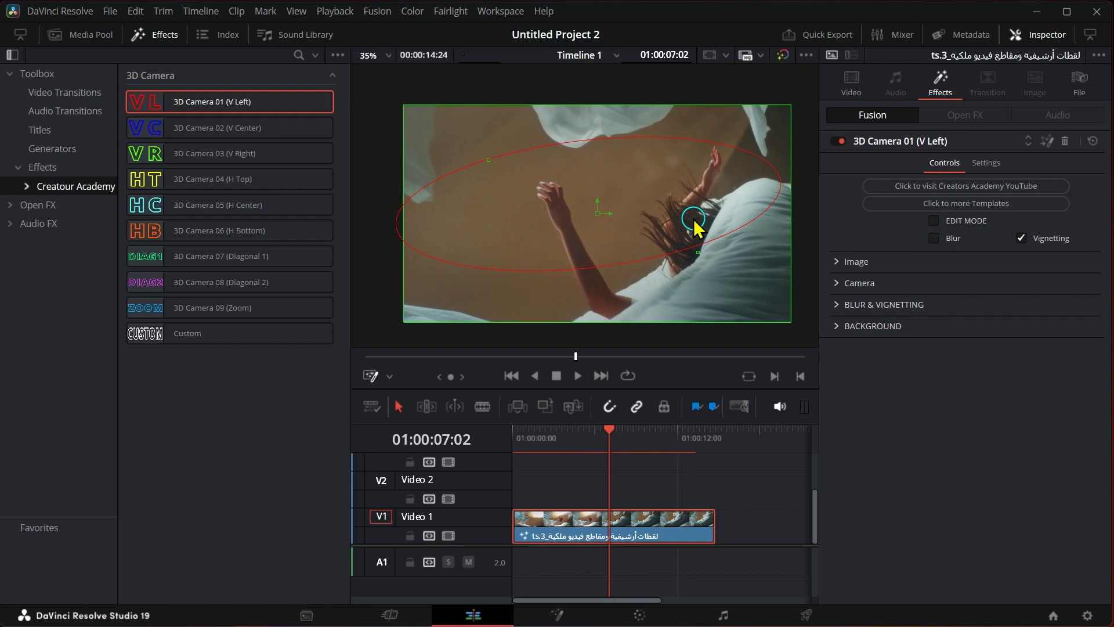
left_click(857, 261)
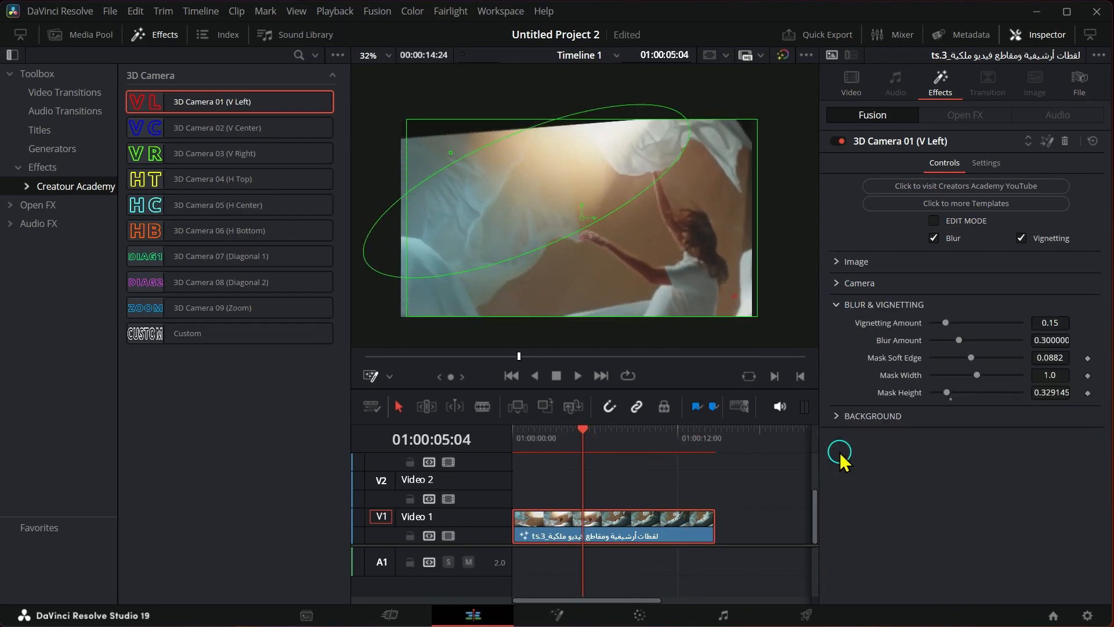
Expand the BACKGROUND section to set BG Color RGB to about 0.09 dark grey
left_click(871, 415)
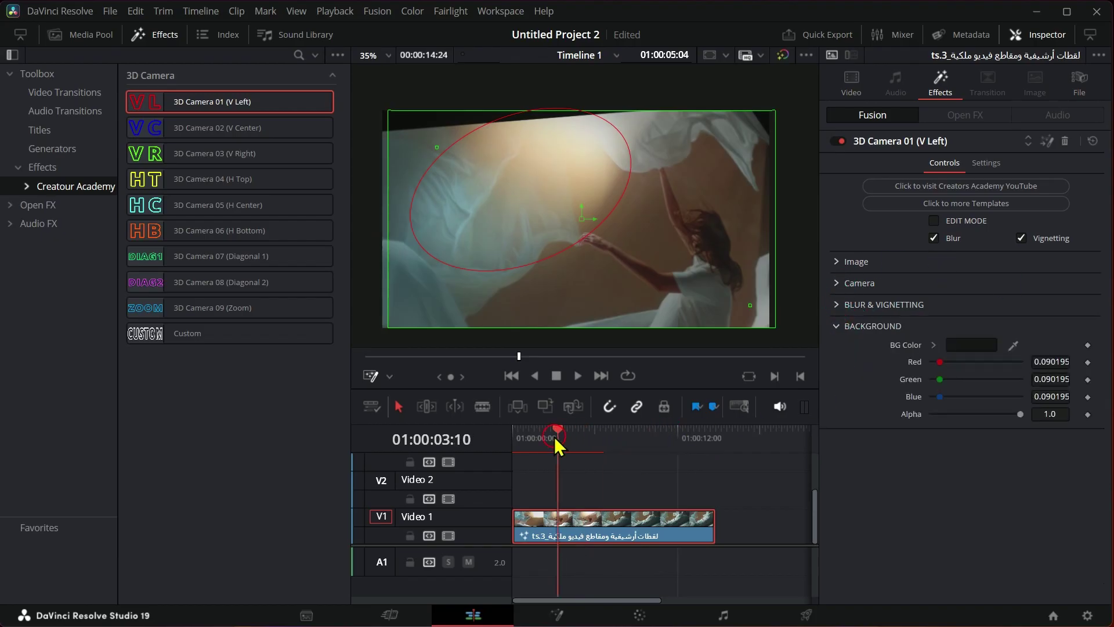